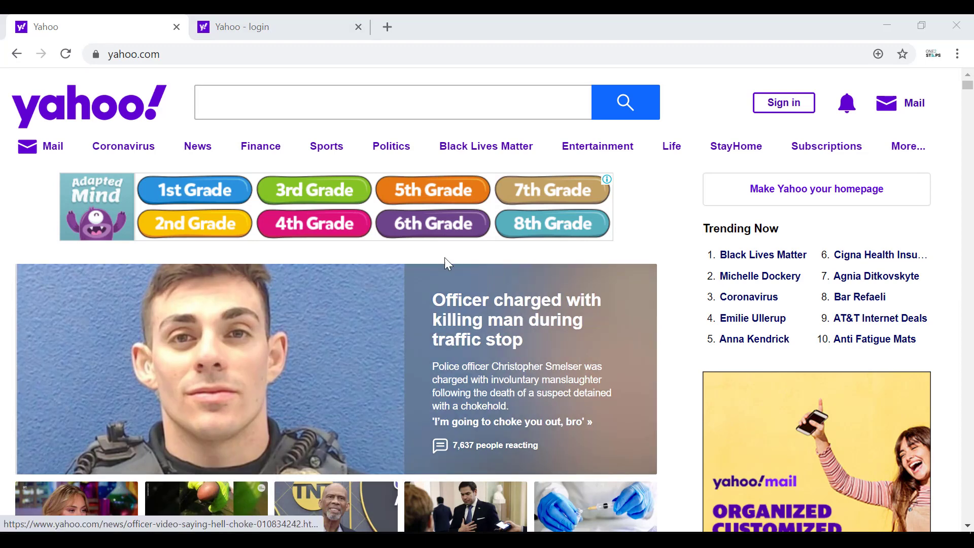
# Step: Open the Yahoo sign-in page from the home page's Sign in button
pyautogui.click(258, 27)
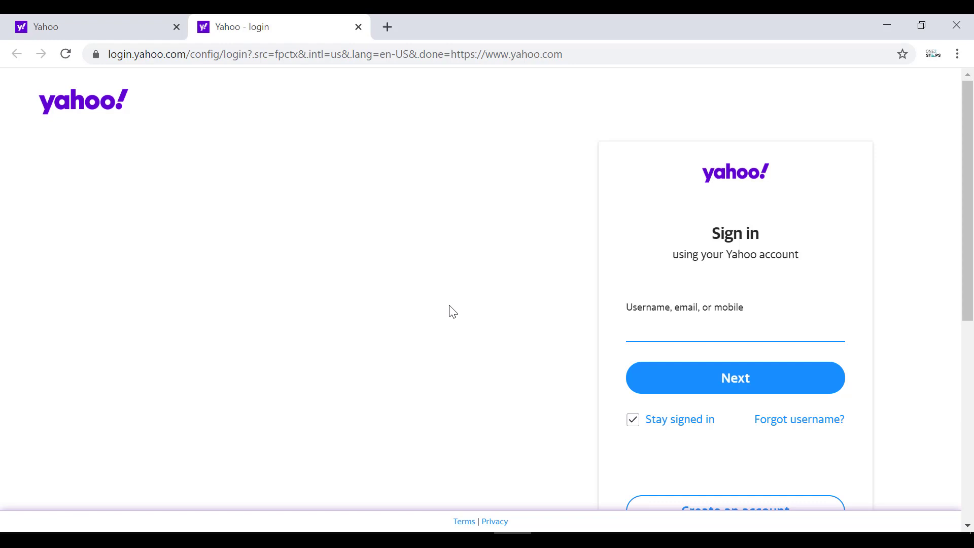
pyautogui.click(735, 337)
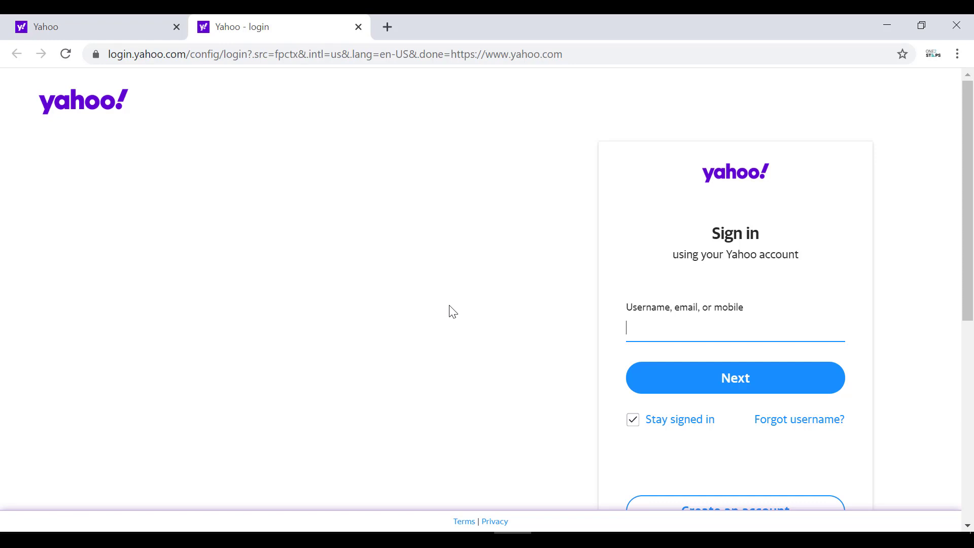
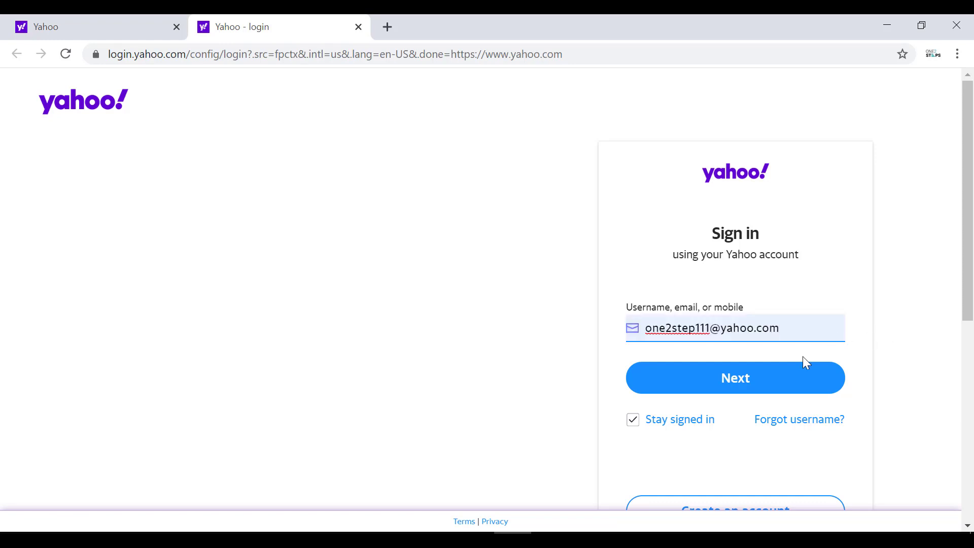
pyautogui.click(735, 377)
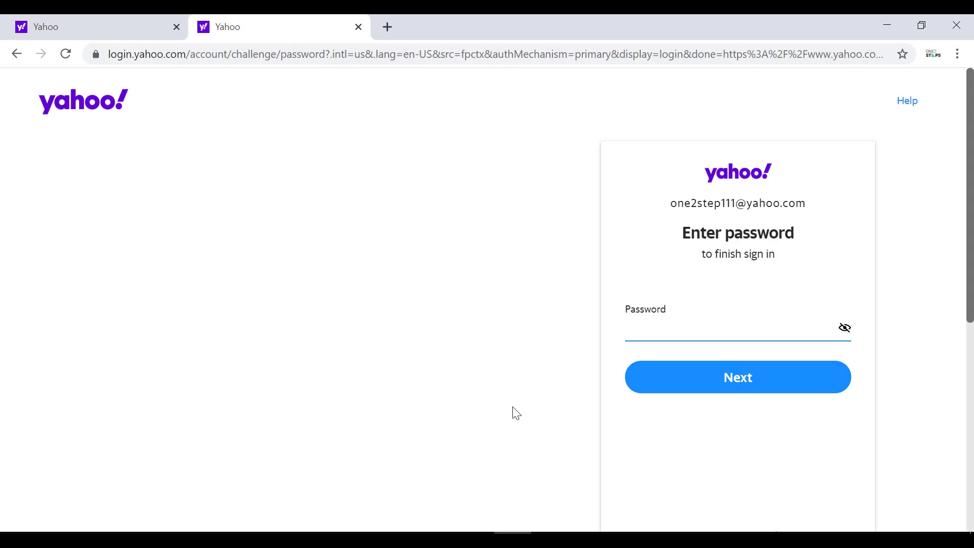
pyautogui.moveTo(534, 383)
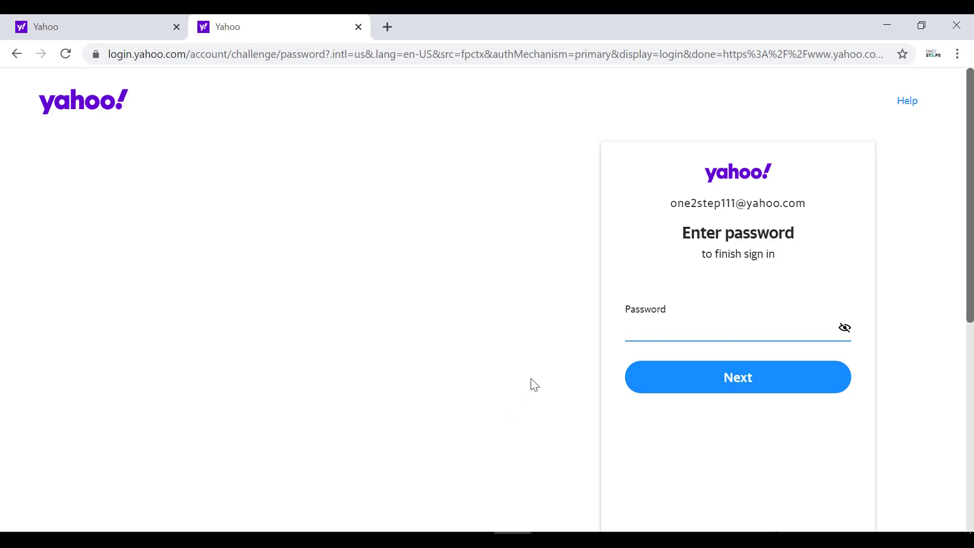
pyautogui.scroll(-3)
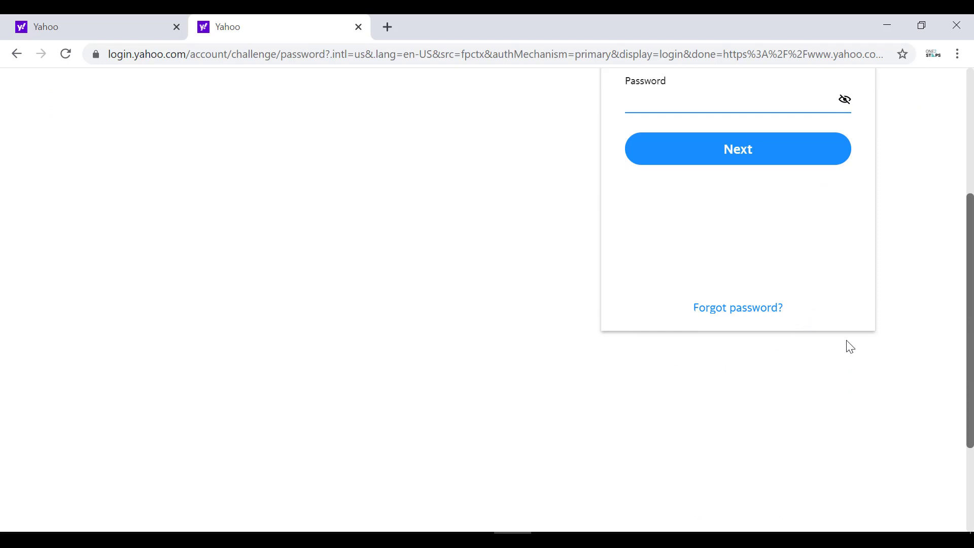
pyautogui.moveTo(738, 315)
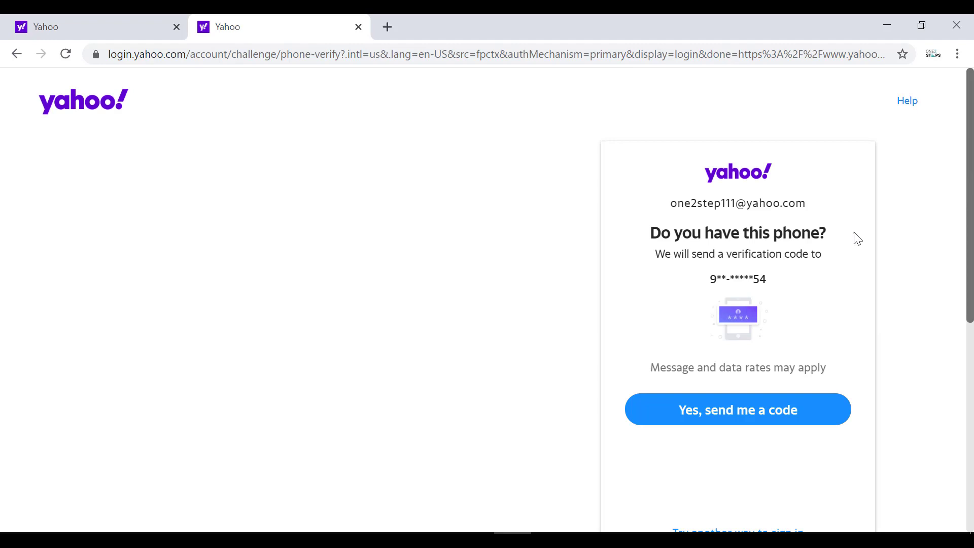
pyautogui.moveTo(776, 305)
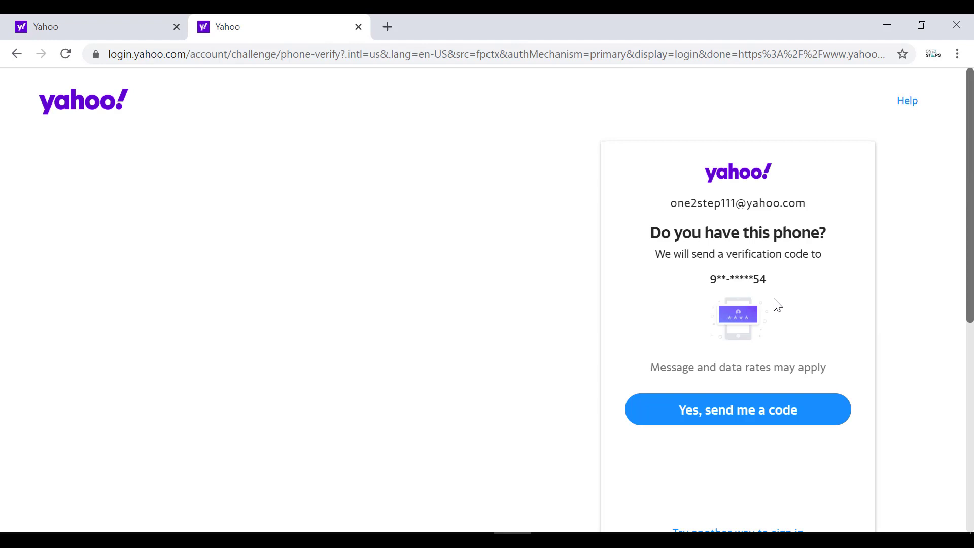
pyautogui.moveTo(717, 299)
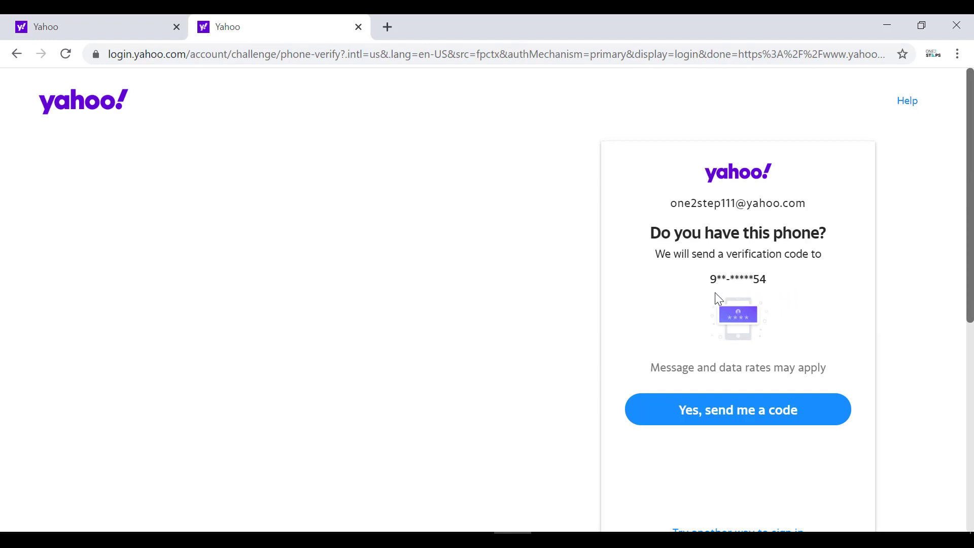
pyautogui.moveTo(780, 284)
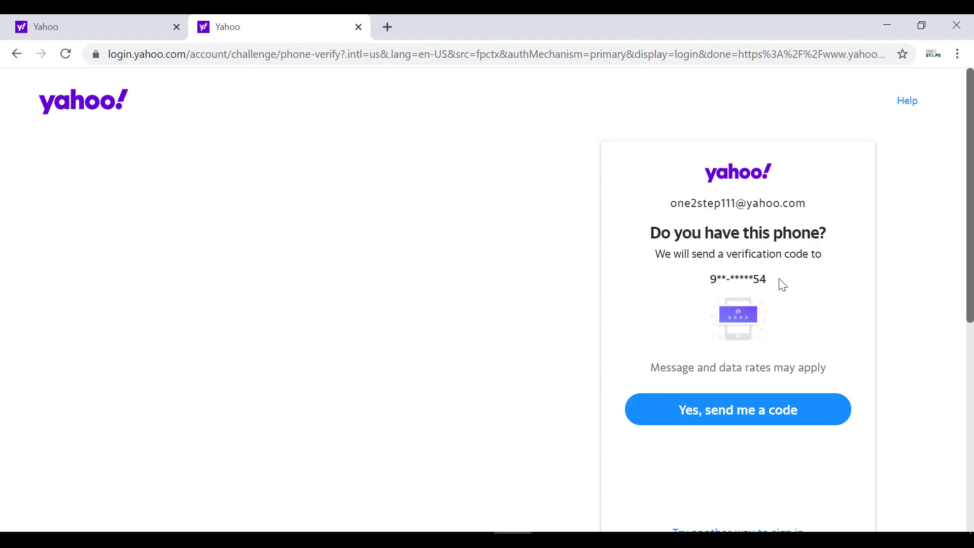
pyautogui.moveTo(712, 281)
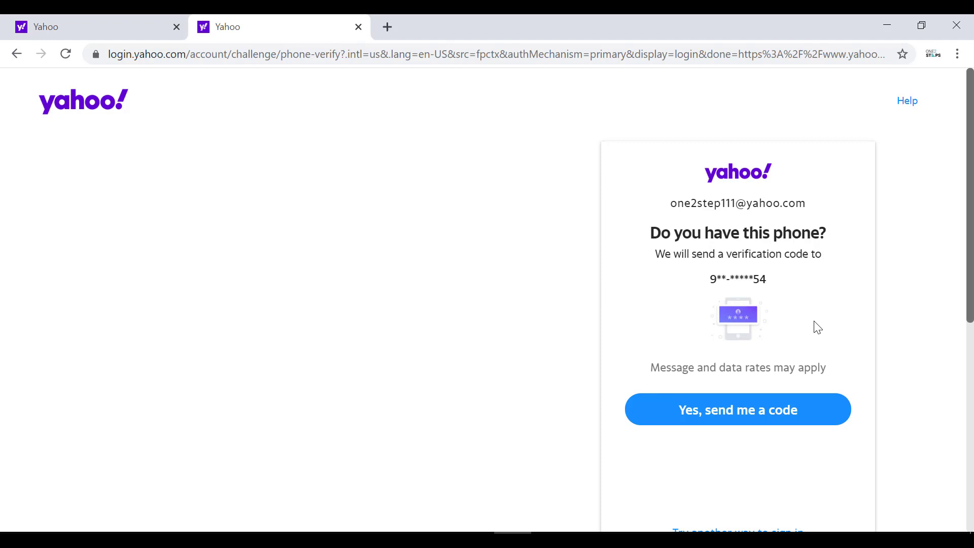
pyautogui.moveTo(682, 452)
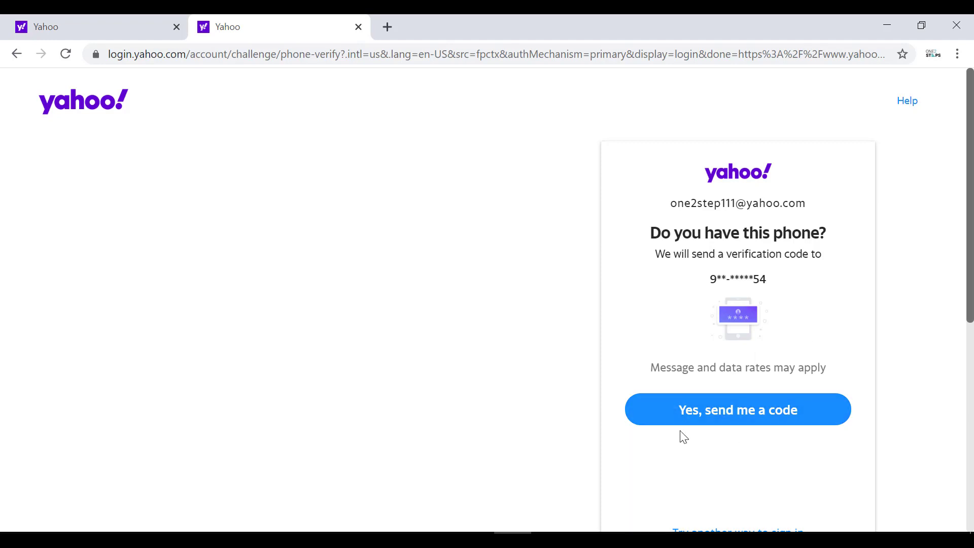
pyautogui.moveTo(914, 85)
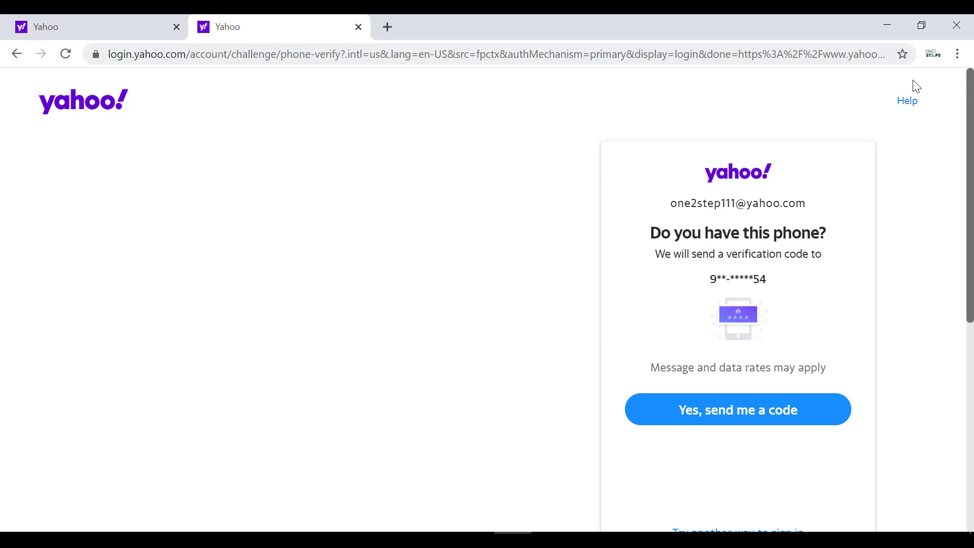
pyautogui.moveTo(853, 73)
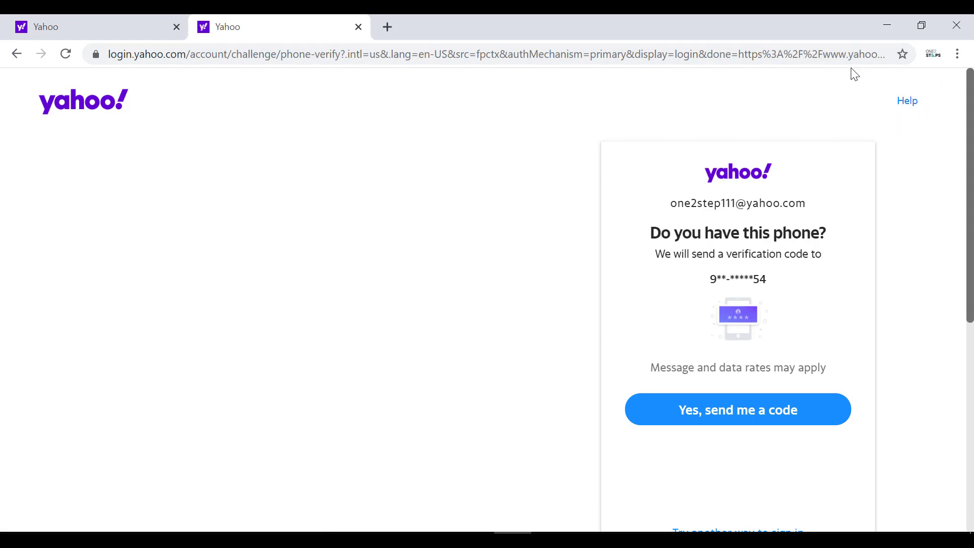
pyautogui.moveTo(726, 434)
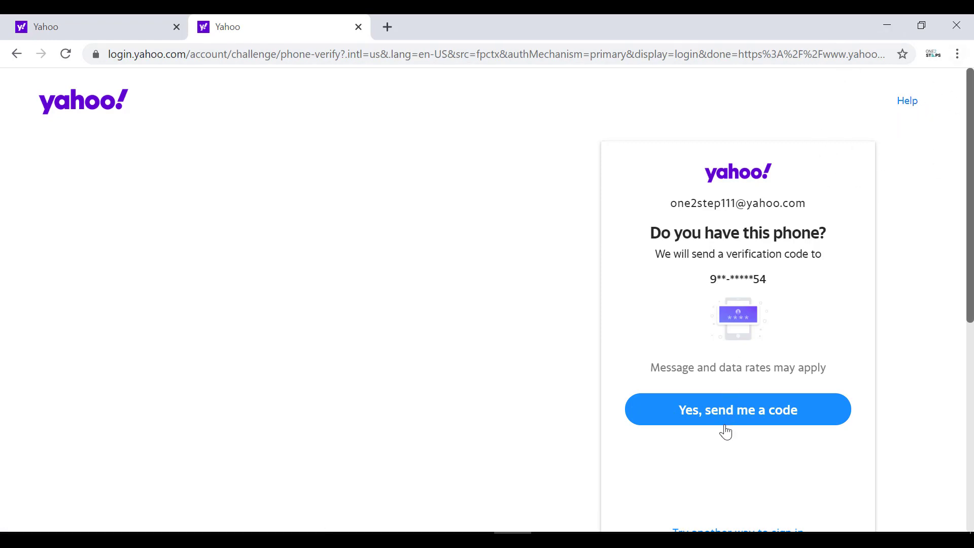
# Step: Request a verification code by text to the account's phone
pyautogui.click(738, 409)
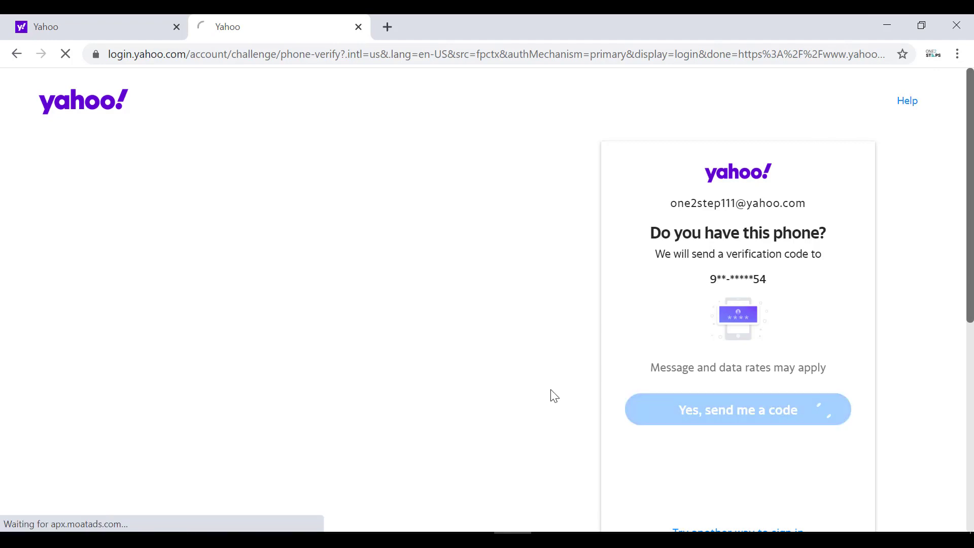
# Step: Enter the 6-character SMS code and verify it
pyautogui.click(737, 409)
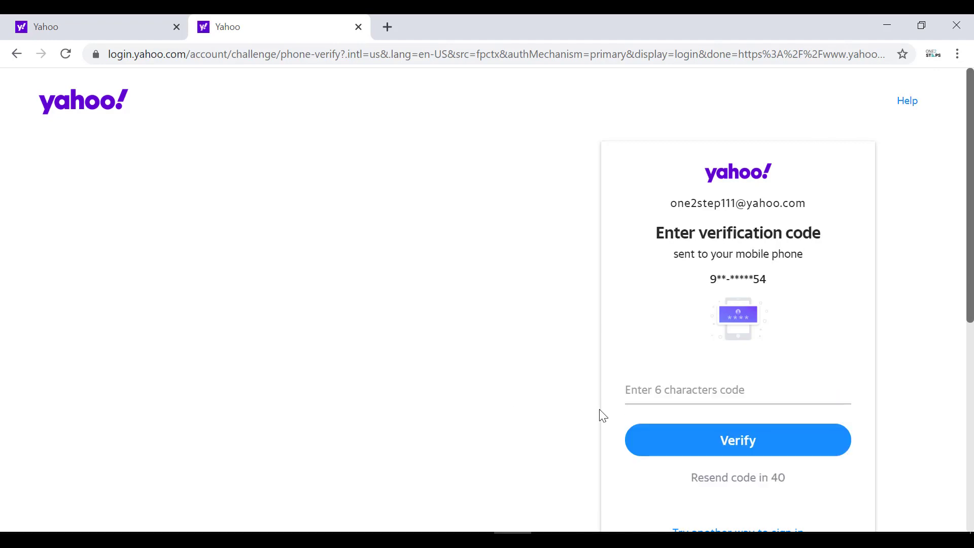
pyautogui.moveTo(615, 398)
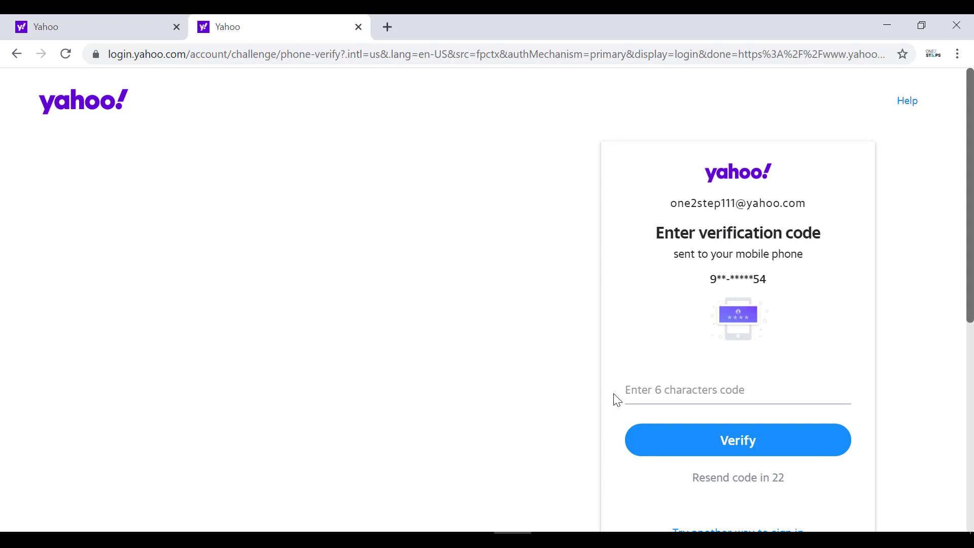
pyautogui.click(737, 389)
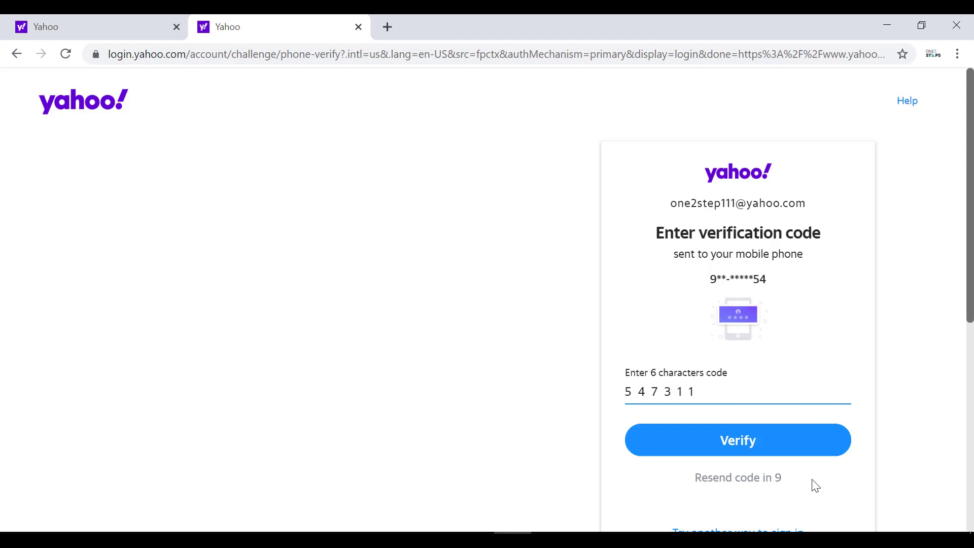
pyautogui.click(737, 440)
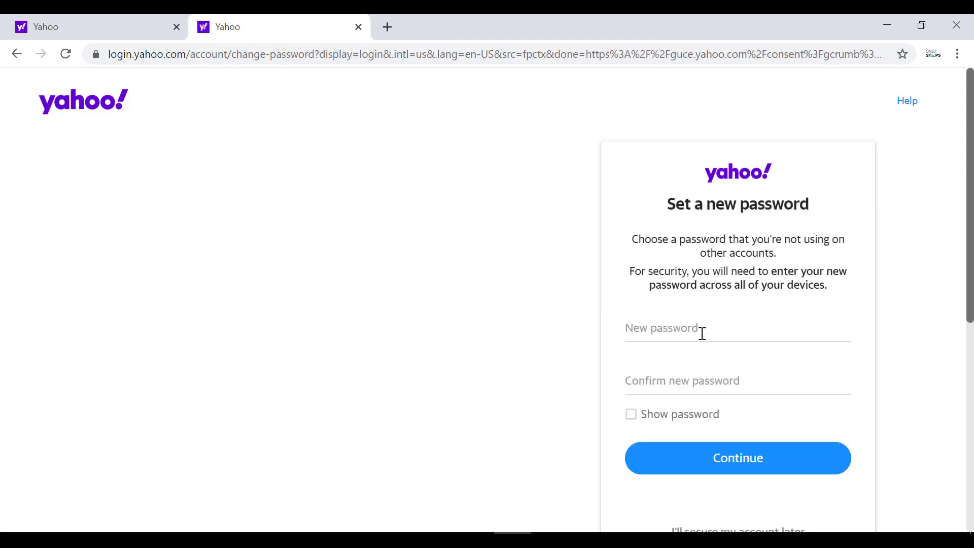
pyautogui.moveTo(921, 349)
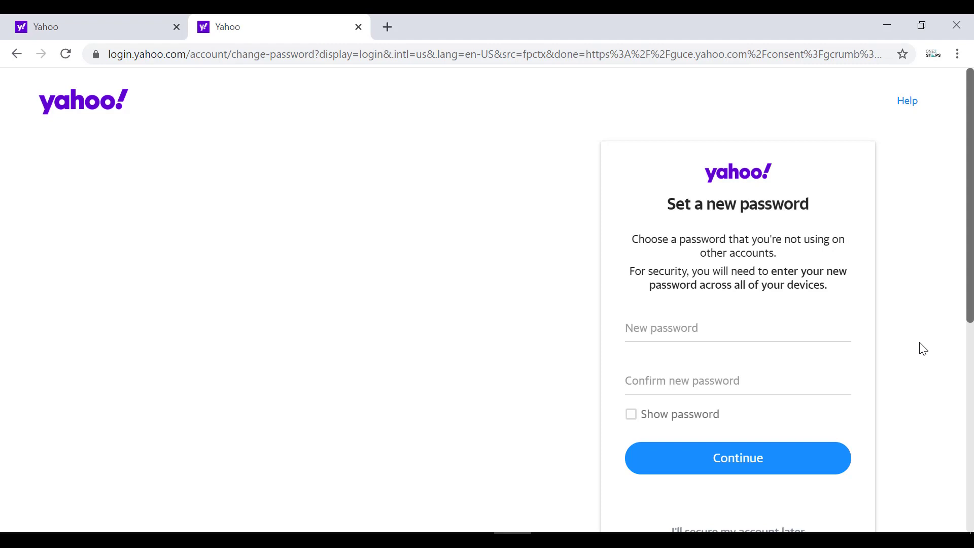
pyautogui.moveTo(904, 344)
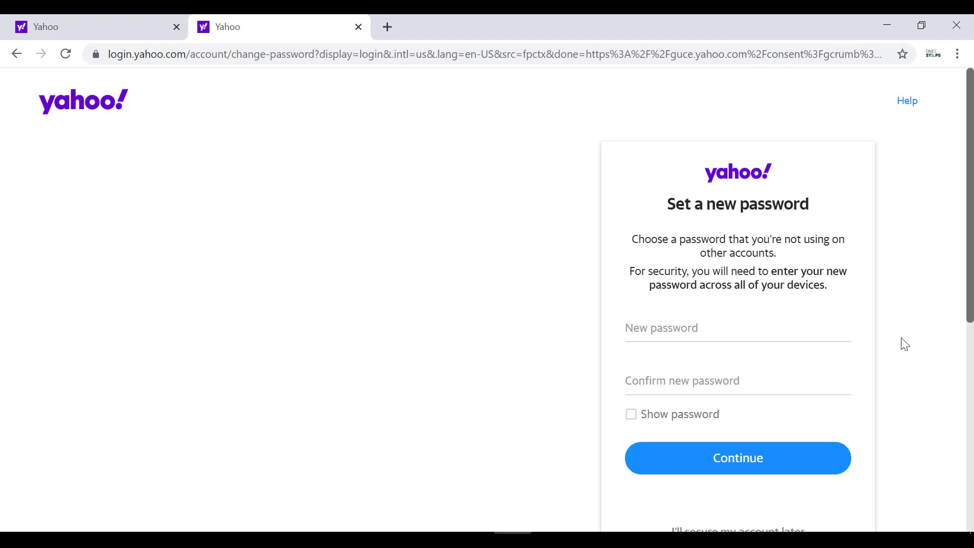
# Step: Enter and confirm the new password, then submit it
pyautogui.click(738, 330)
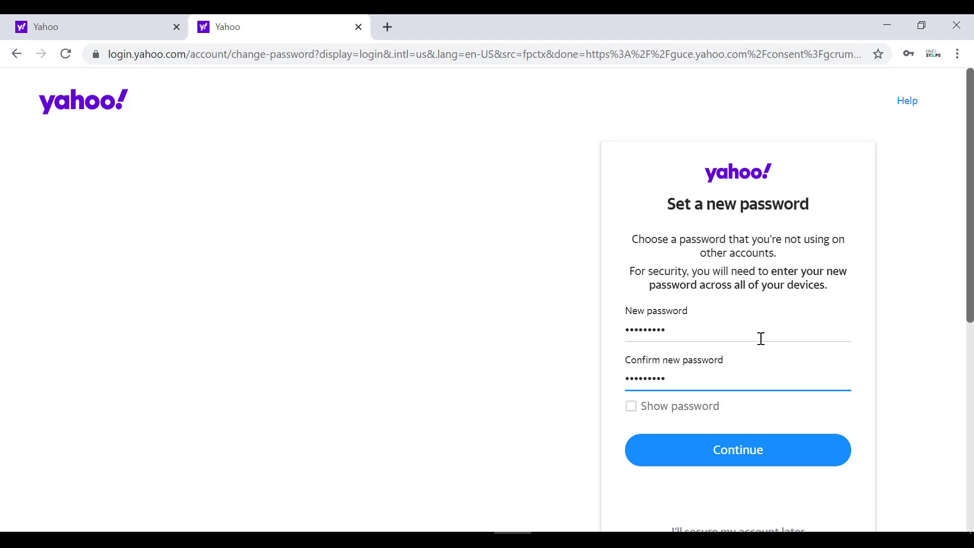
pyautogui.click(737, 450)
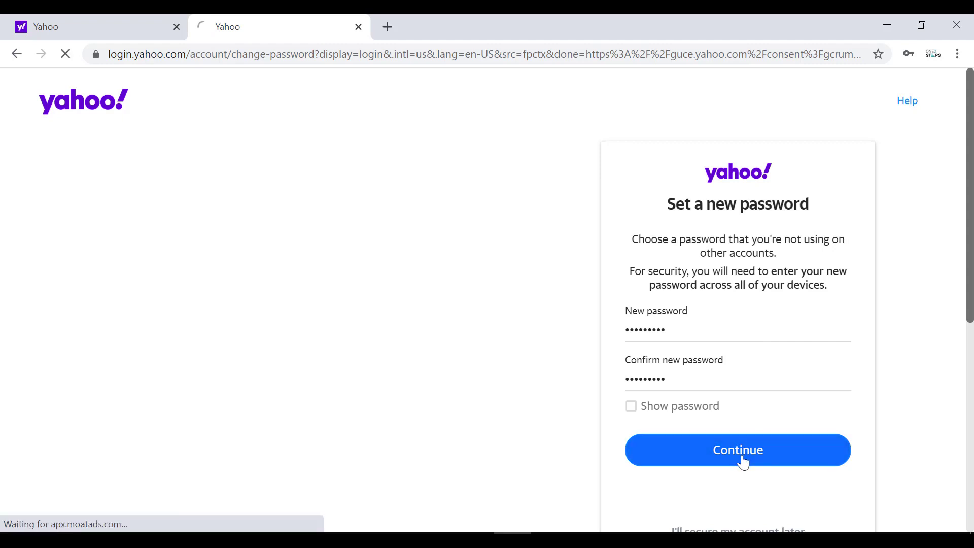
pyautogui.click(738, 449)
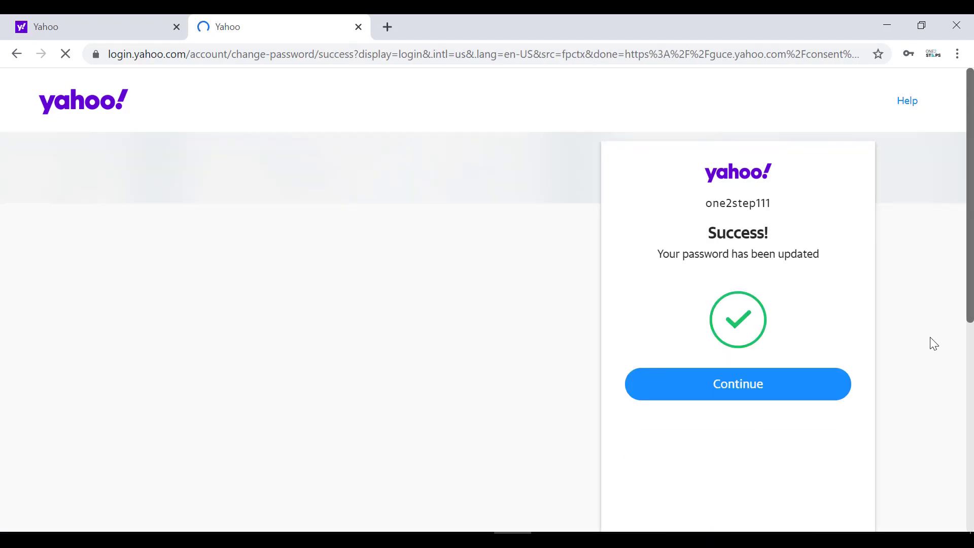